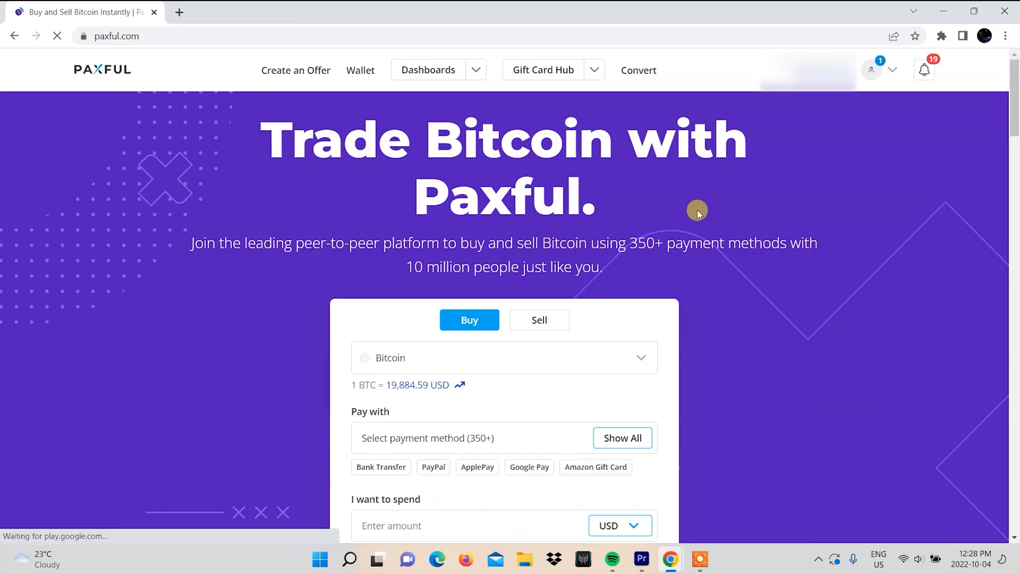
# Step: Browse the verified offers for buying Bitcoin with M-Pesa in Kenya
pyautogui.click(469, 319)
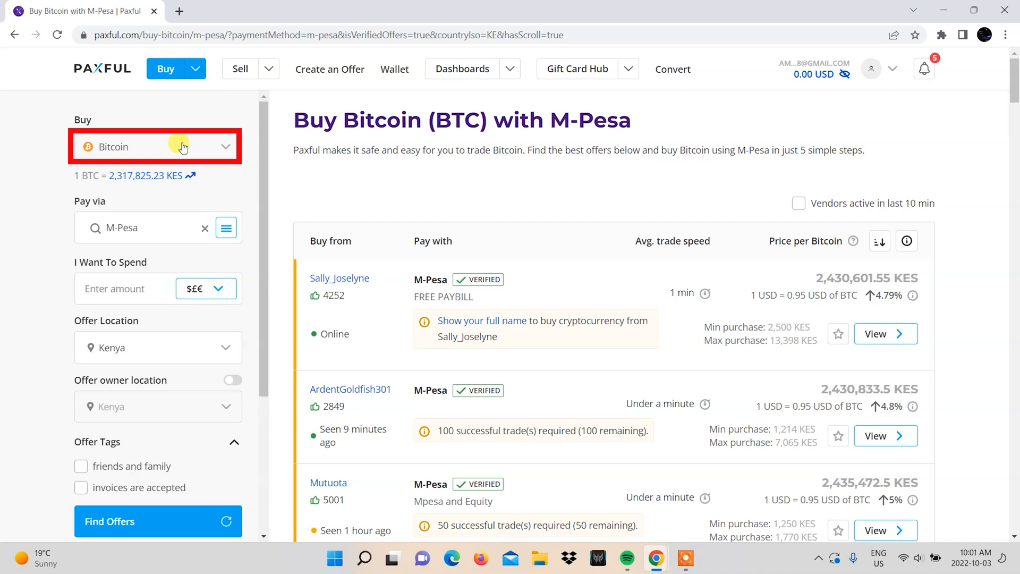
pyautogui.scroll(-3)
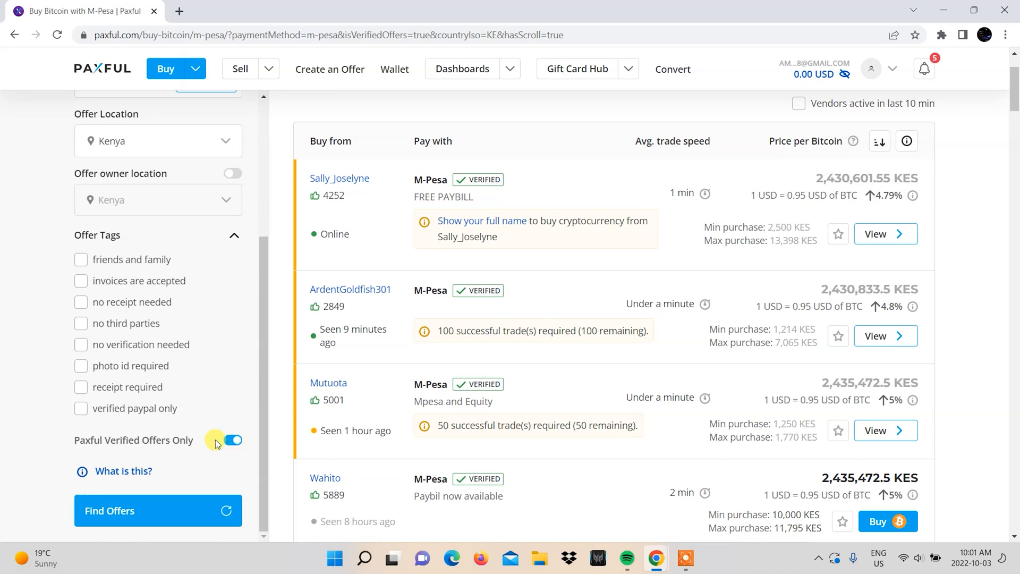
pyautogui.scroll(3)
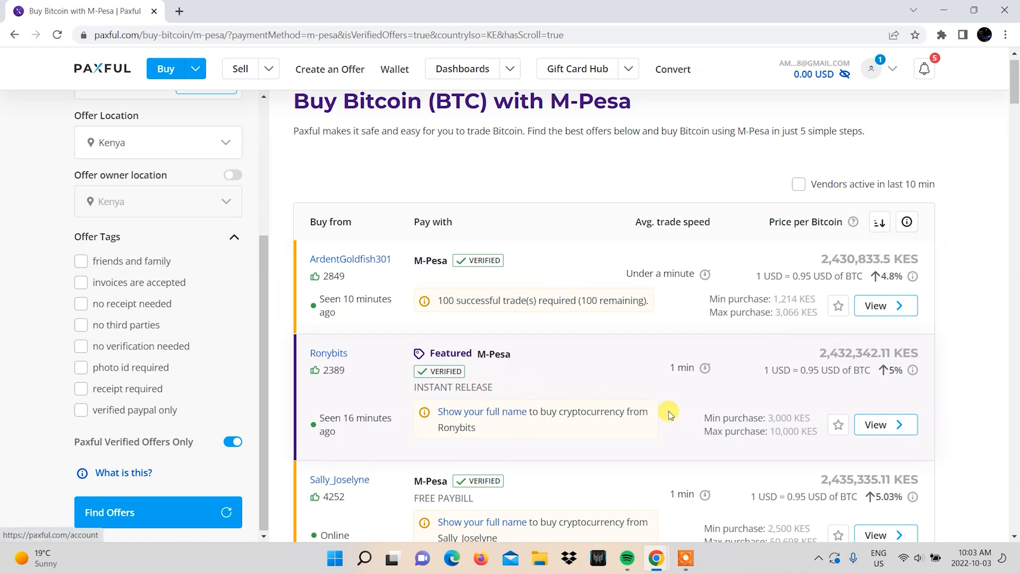
pyautogui.moveTo(704, 398)
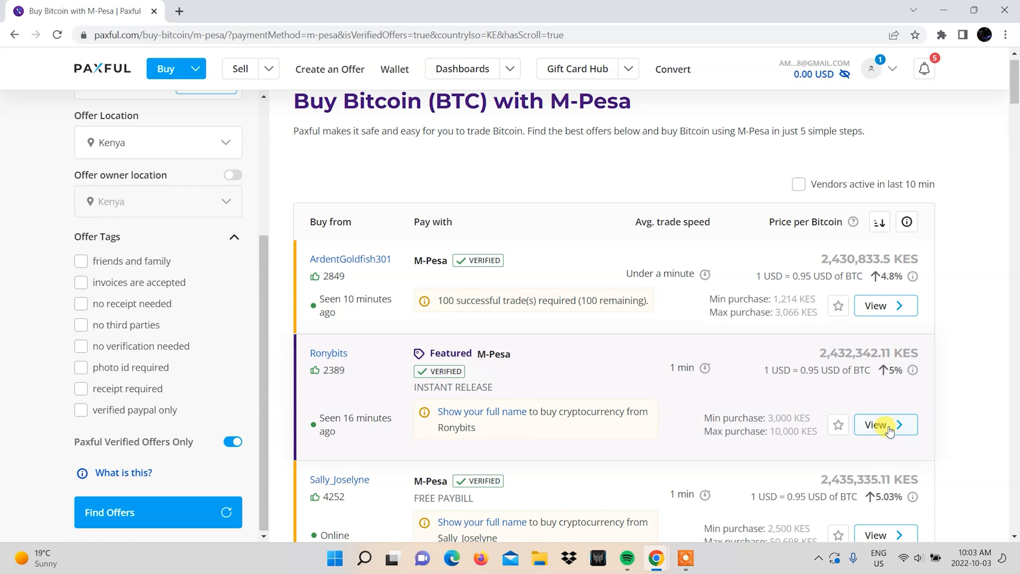
pyautogui.click(878, 424)
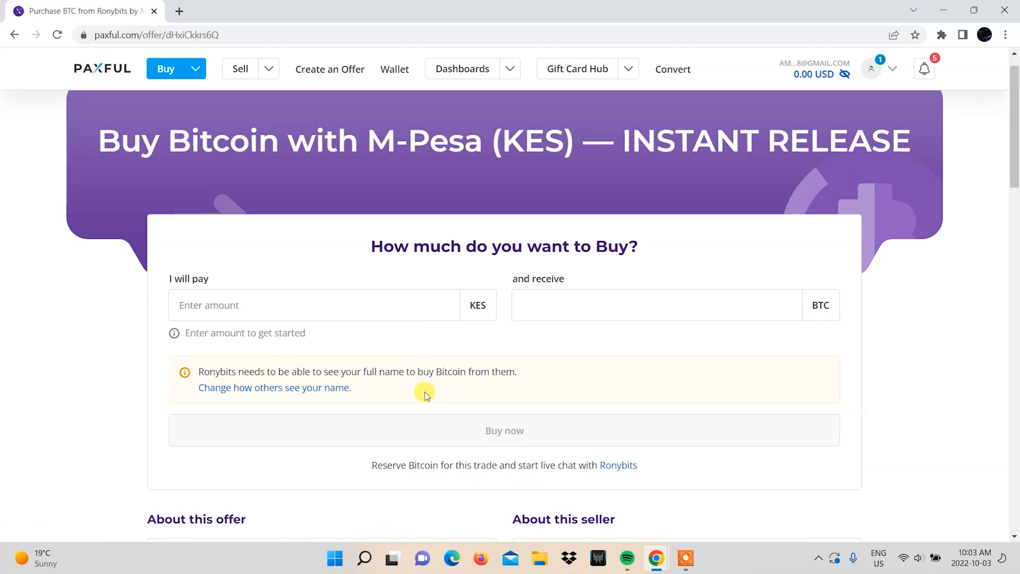
pyautogui.write('3500')
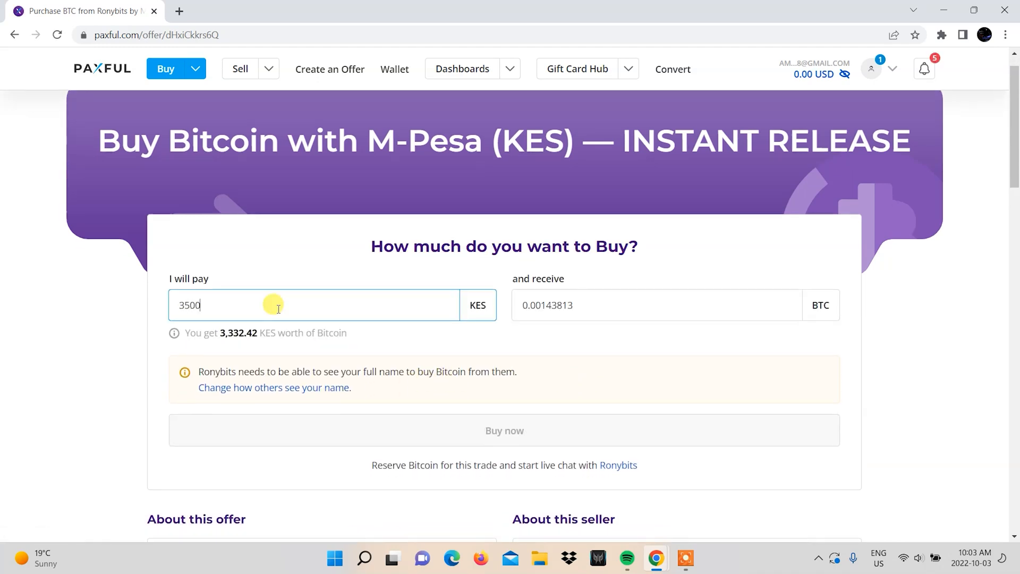
pyautogui.moveTo(425, 362)
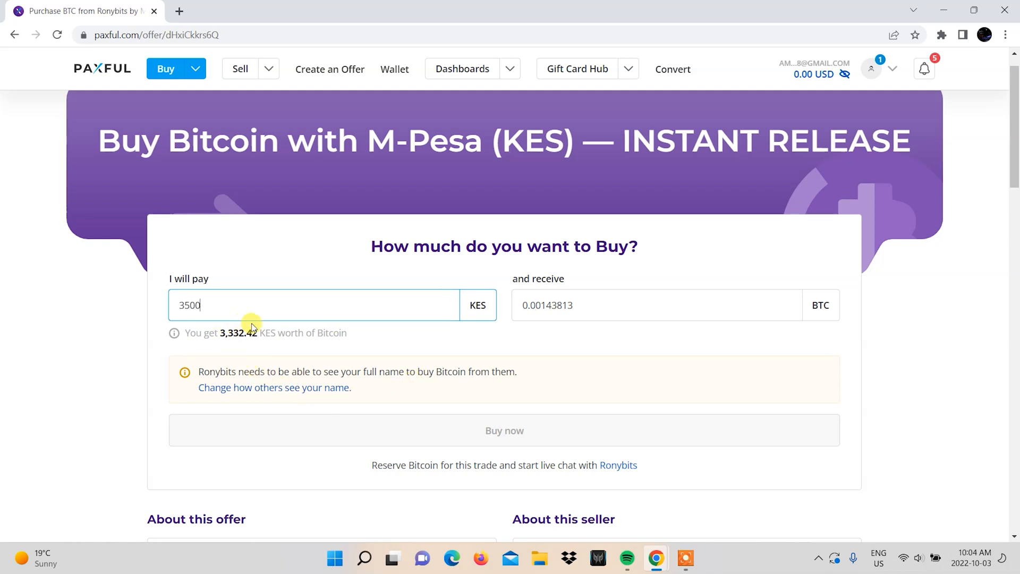
pyautogui.scroll(-3)
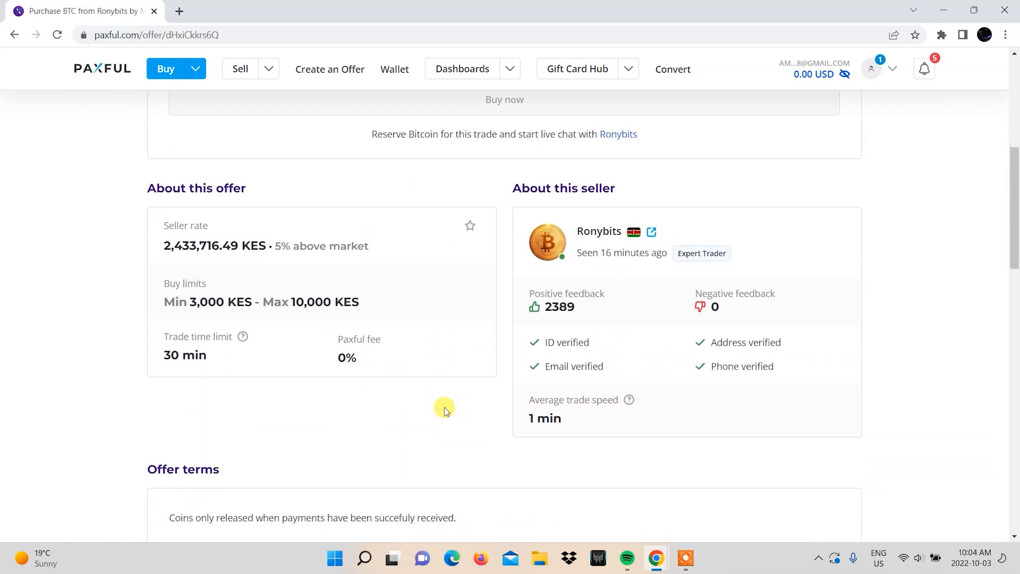
pyautogui.scroll(3)
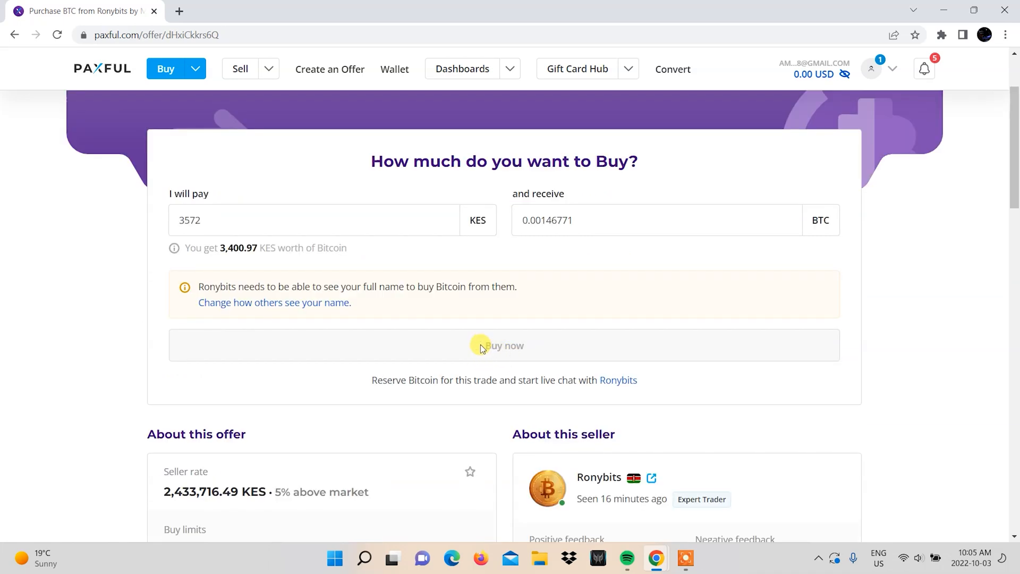
pyautogui.moveTo(307, 308)
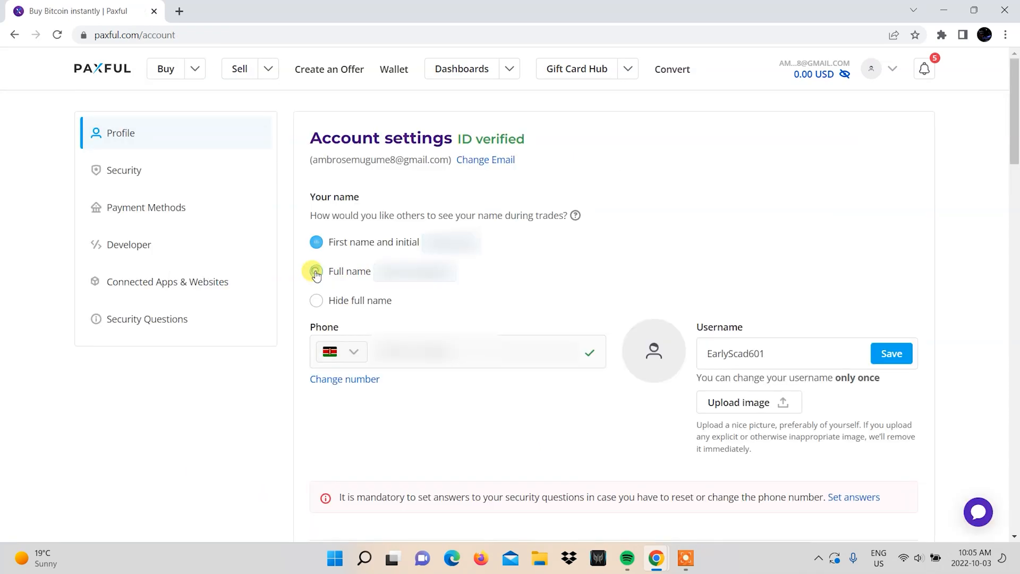
pyautogui.click(317, 271)
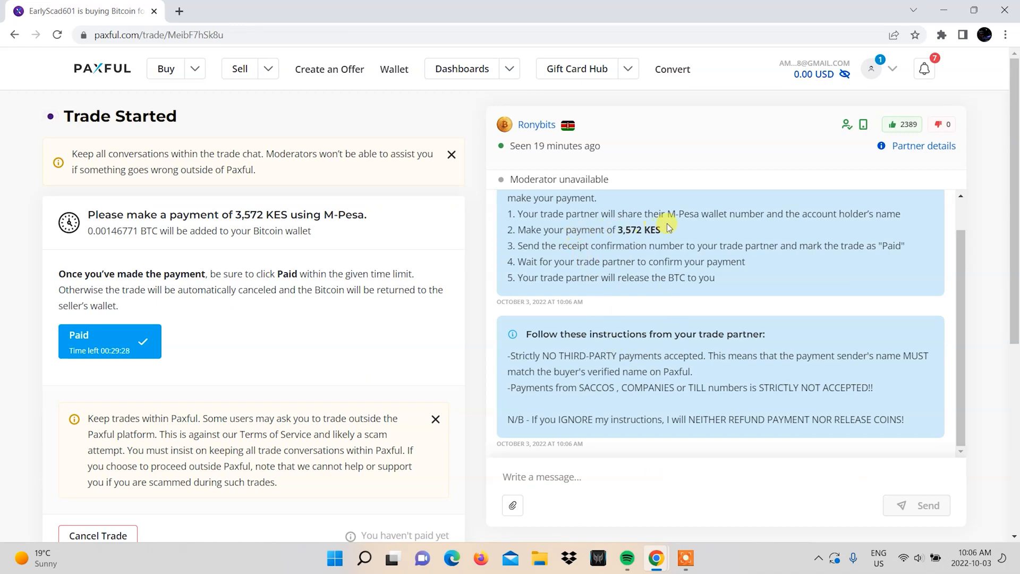
pyautogui.scroll(-3)
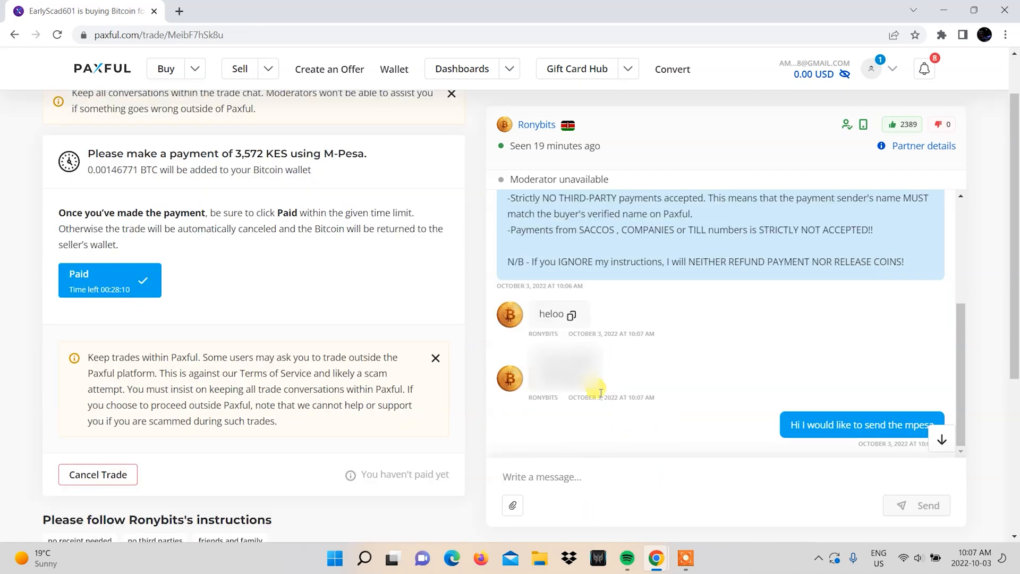
pyautogui.moveTo(644, 393)
pyautogui.write('Q')
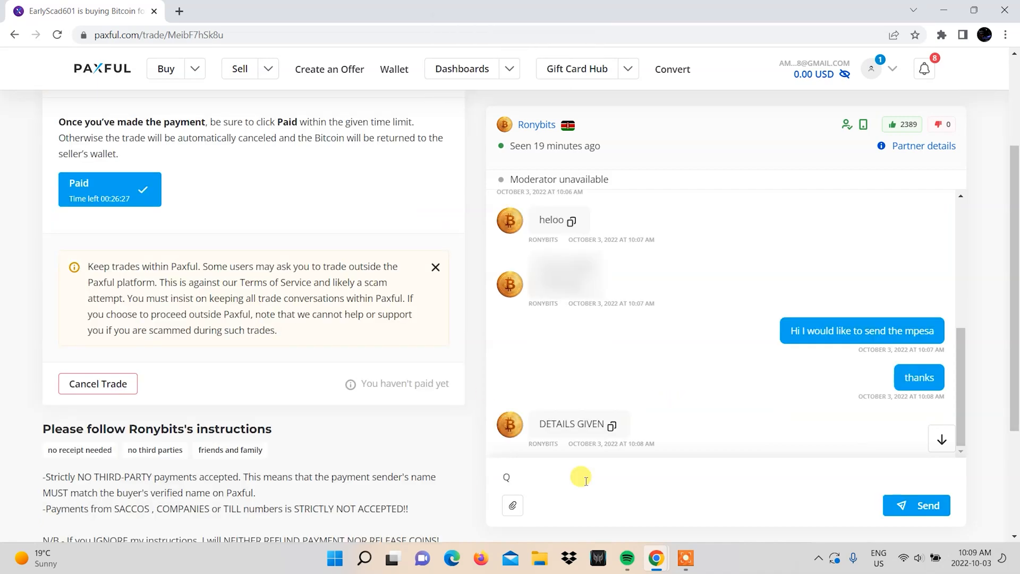
pyautogui.write('J315BD')
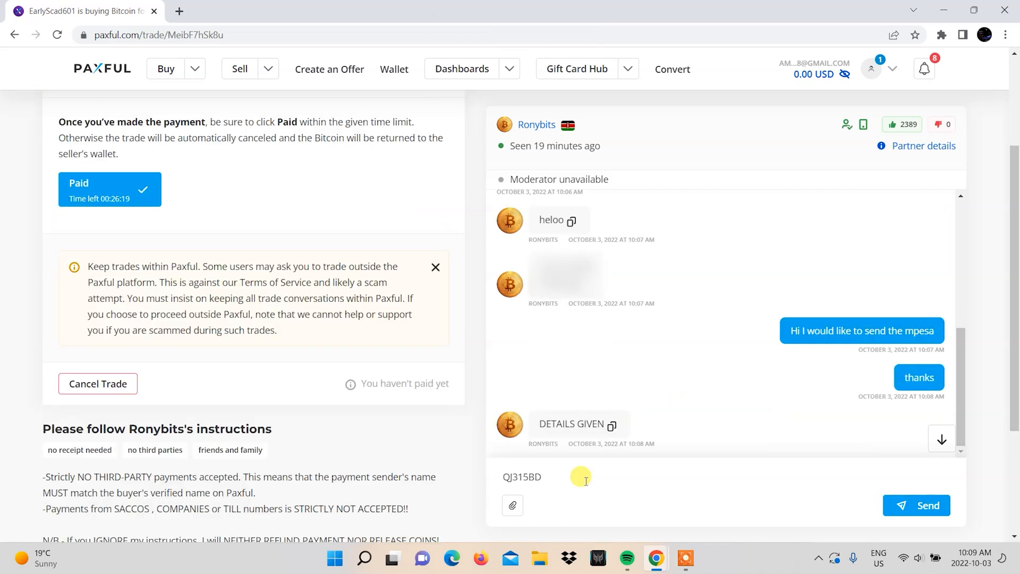
pyautogui.write('GBP')
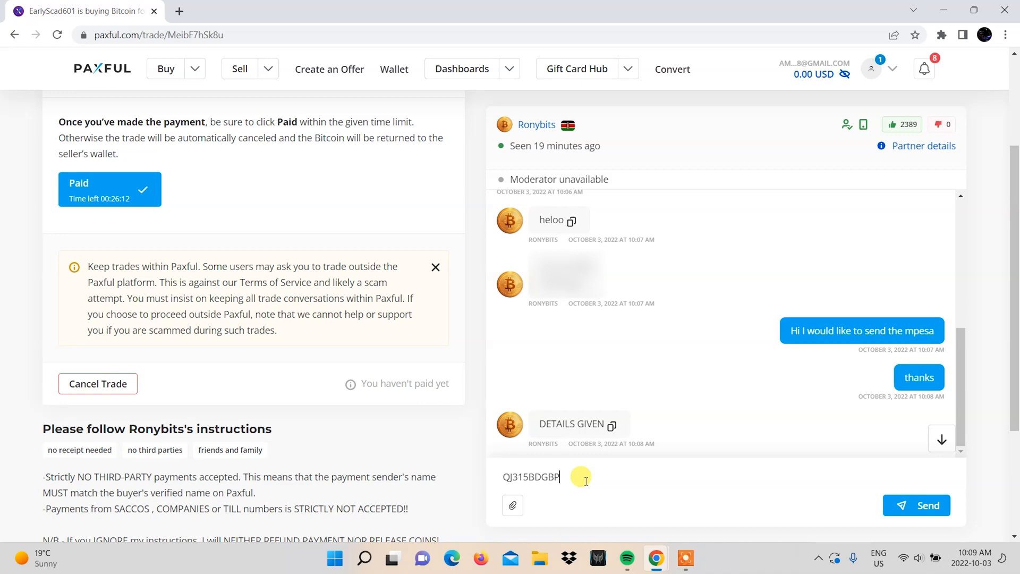
pyautogui.click(916, 505)
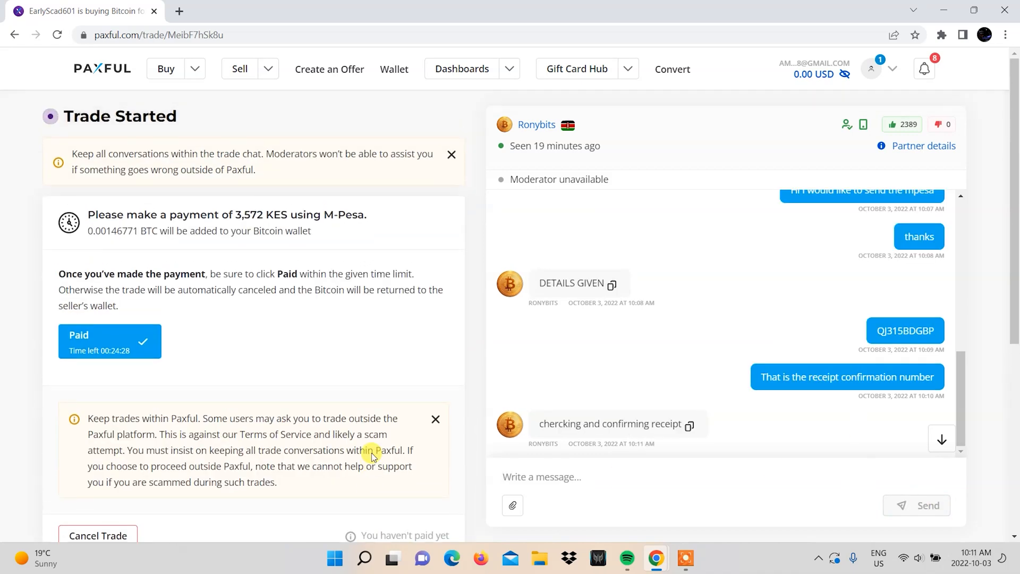
pyautogui.click(110, 341)
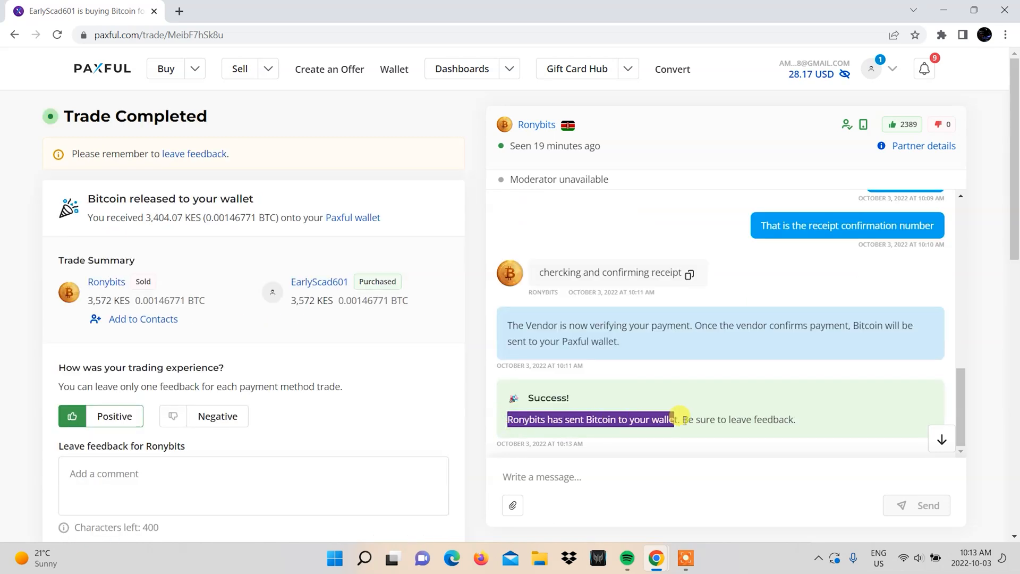
# Step: Review the Trade Completed page confirming the Bitcoin was released to the wallet
pyautogui.scroll(-3)
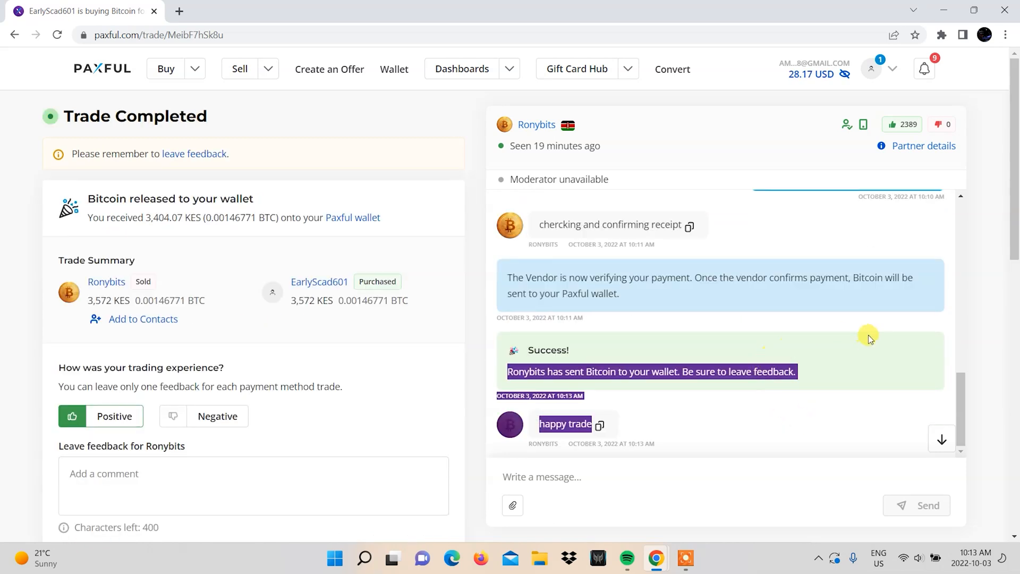